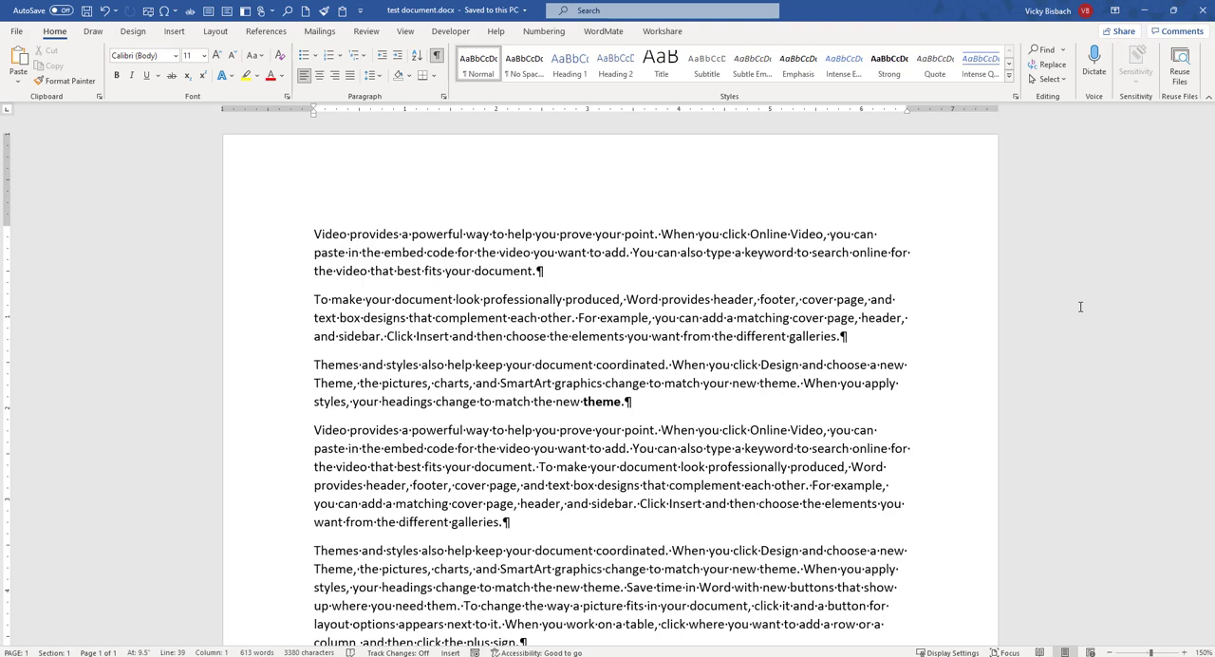
mouse_move(338, 160)
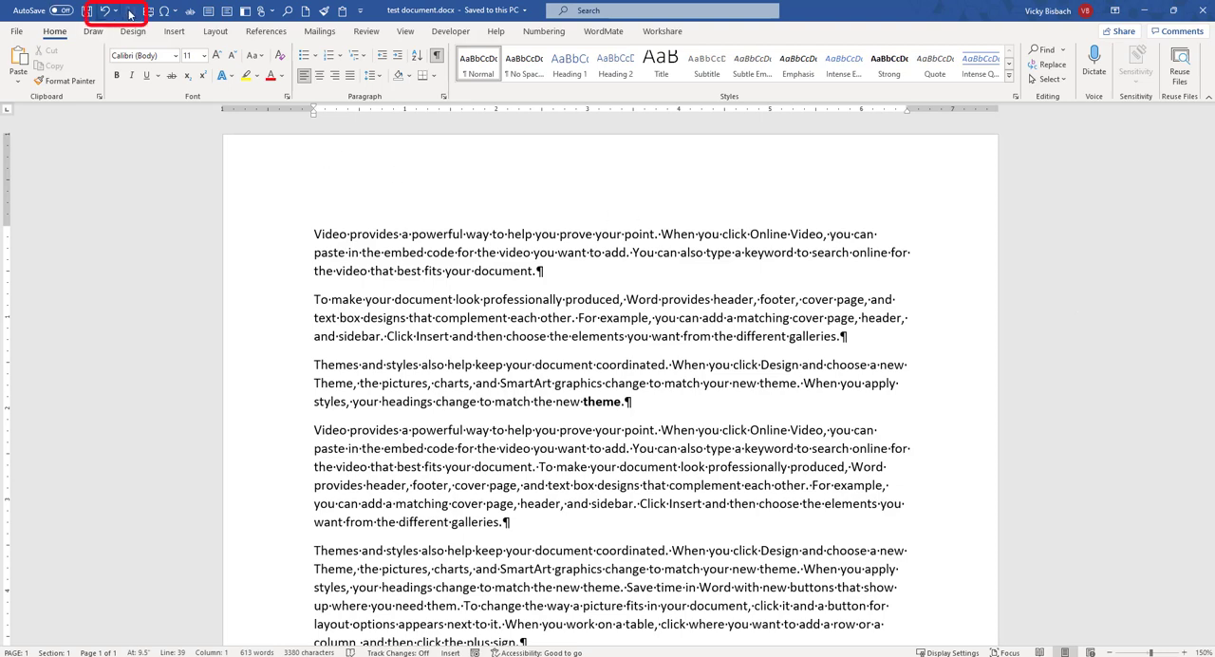
mouse_move(96, 11)
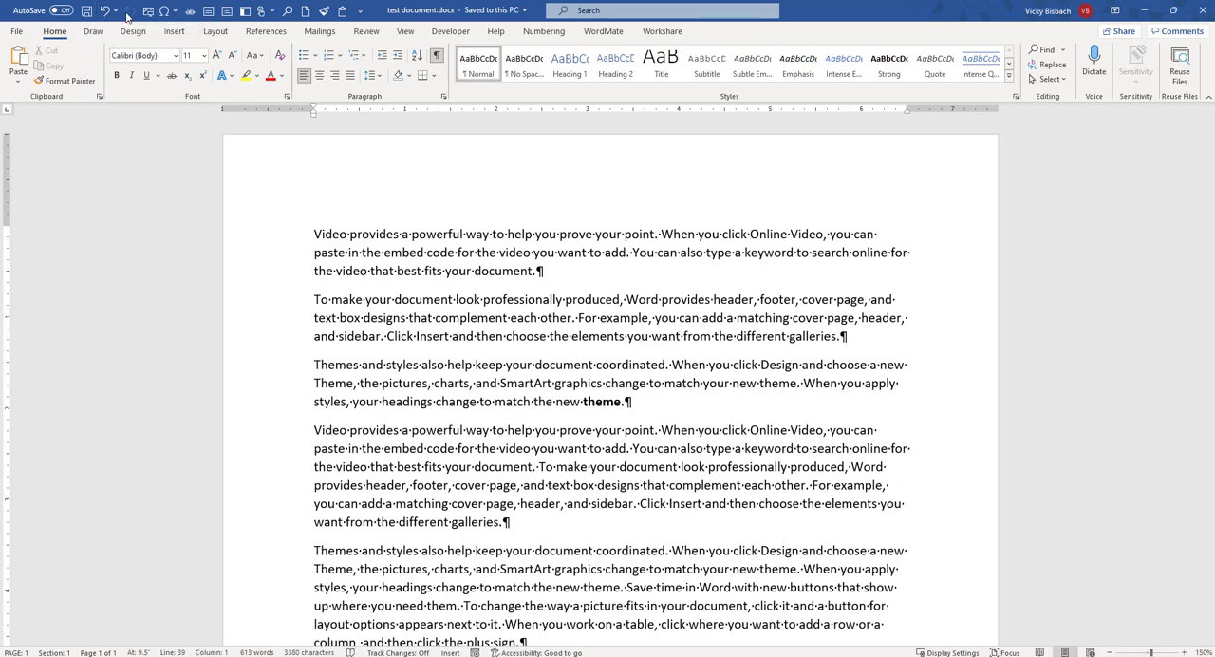
mouse_move(123, 13)
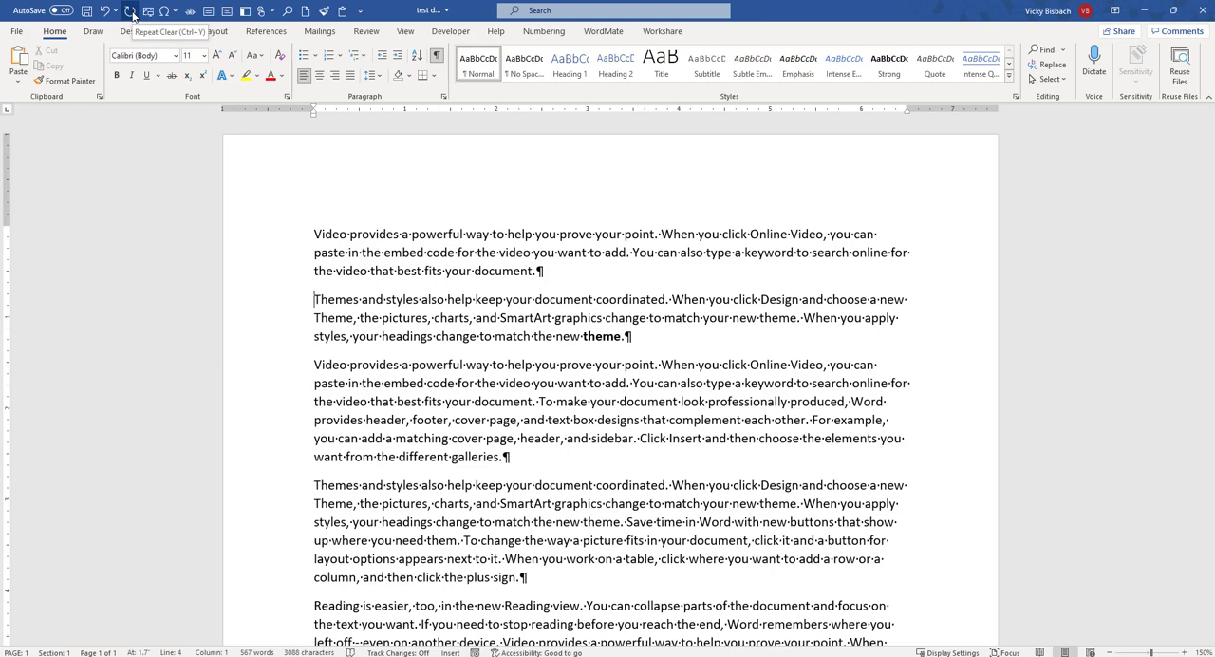
mouse_move(105, 11)
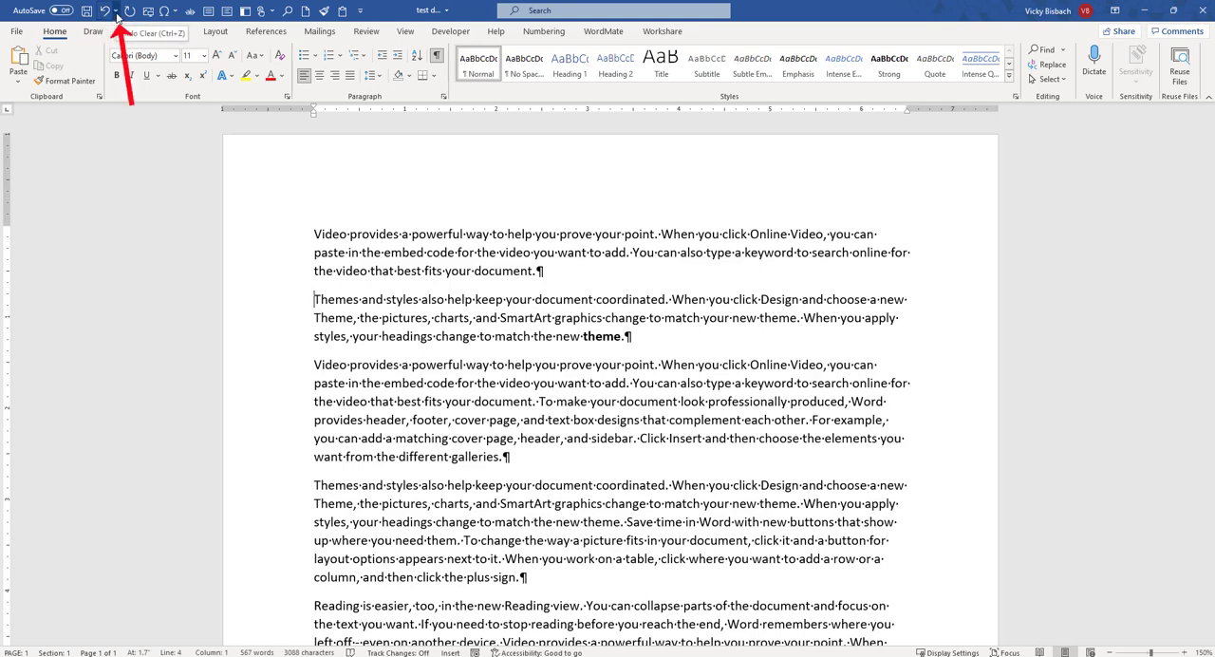
Undo the deletion to restore the 'To make your document look professionally produced' paragraph.
left_click(124, 10)
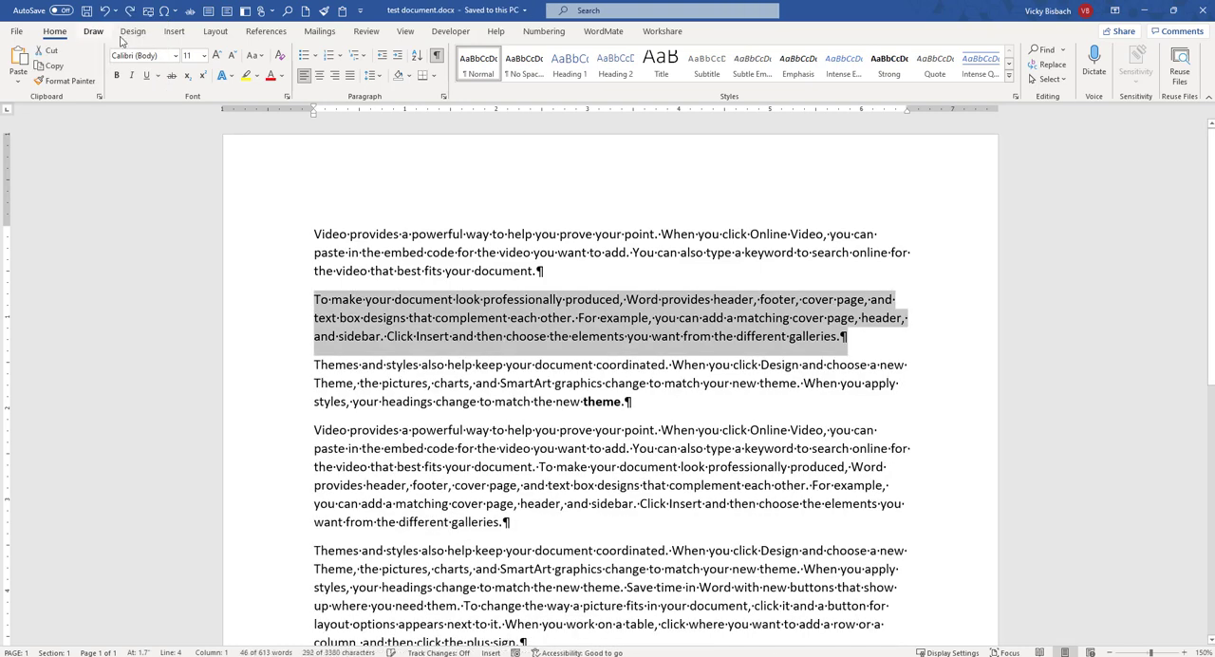
Select 'Word', undo its bold and red formatting, and show the Undo action list.
left_click(867, 345)
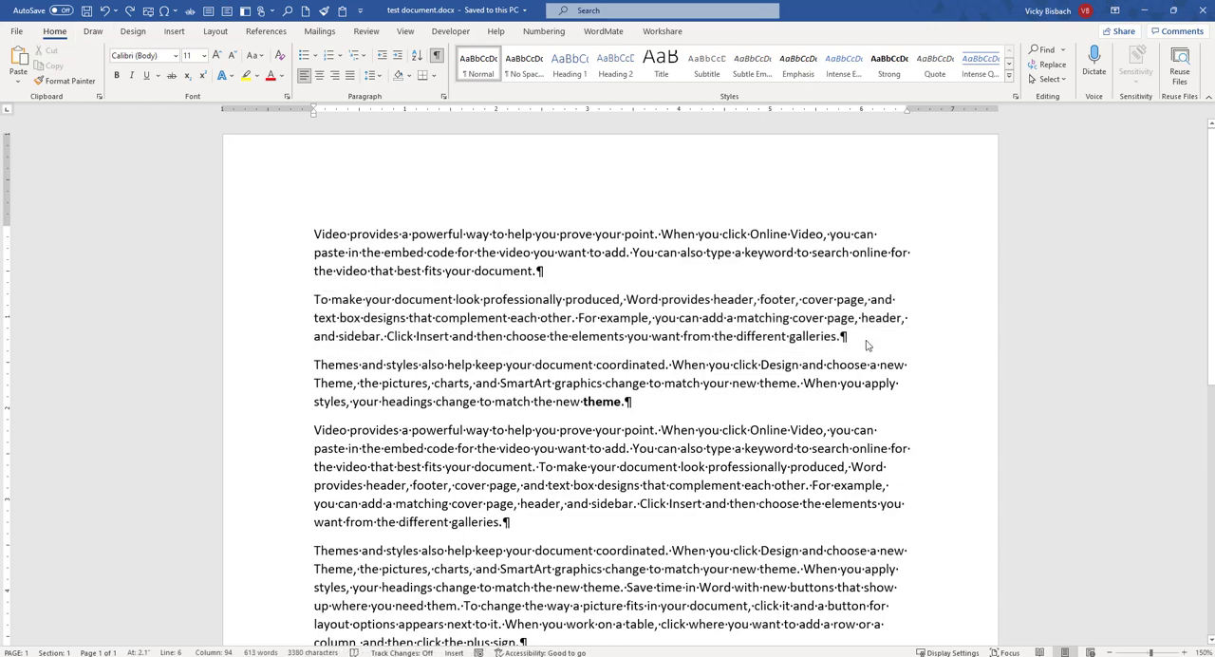
double_click(642, 299)
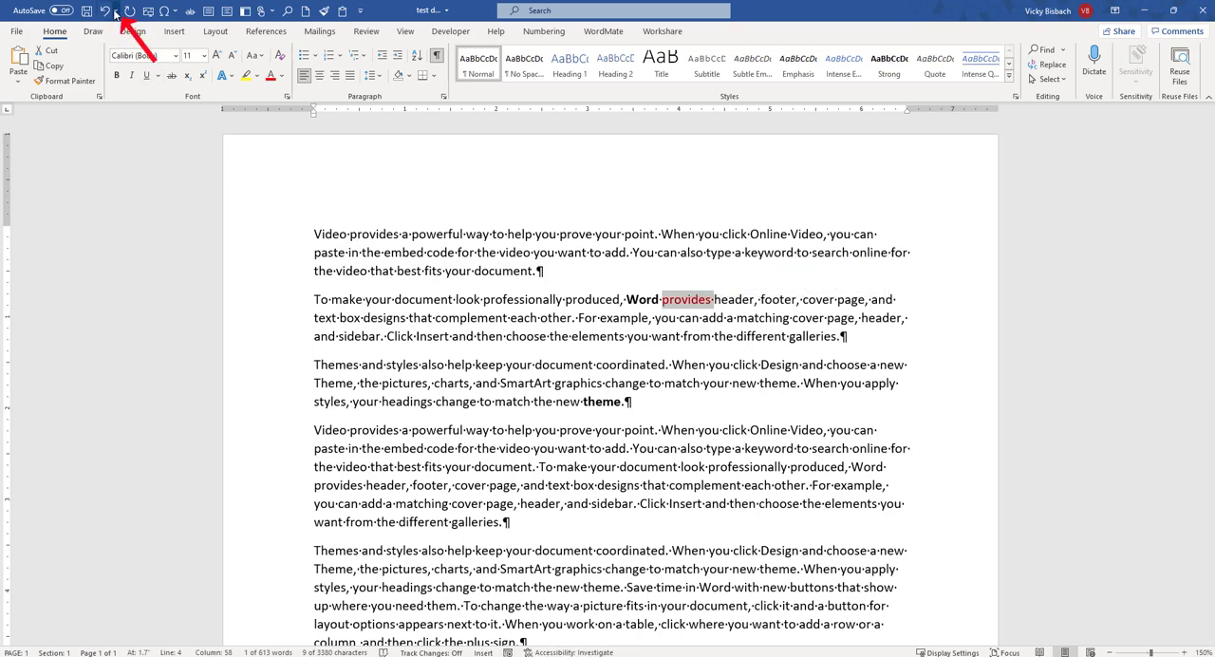
left_click(121, 10)
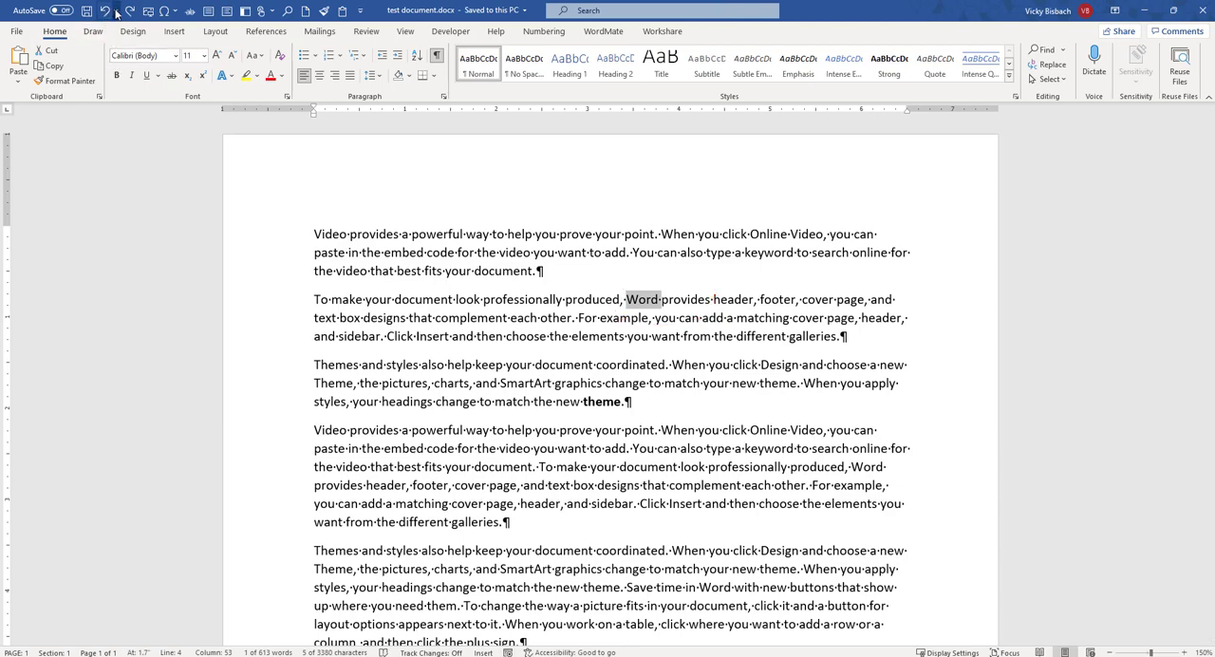
left_click(122, 11)
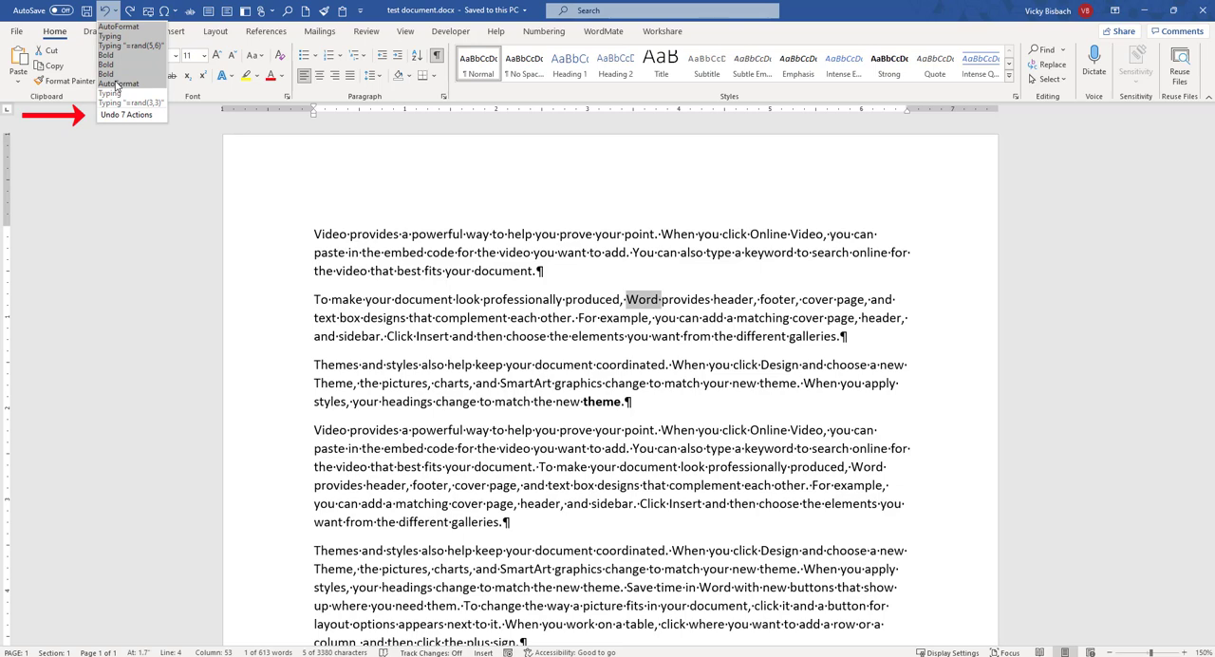
Dismiss the Undo list and redo the bold on 'Word' and red on 'provides'.
left_click(438, 286)
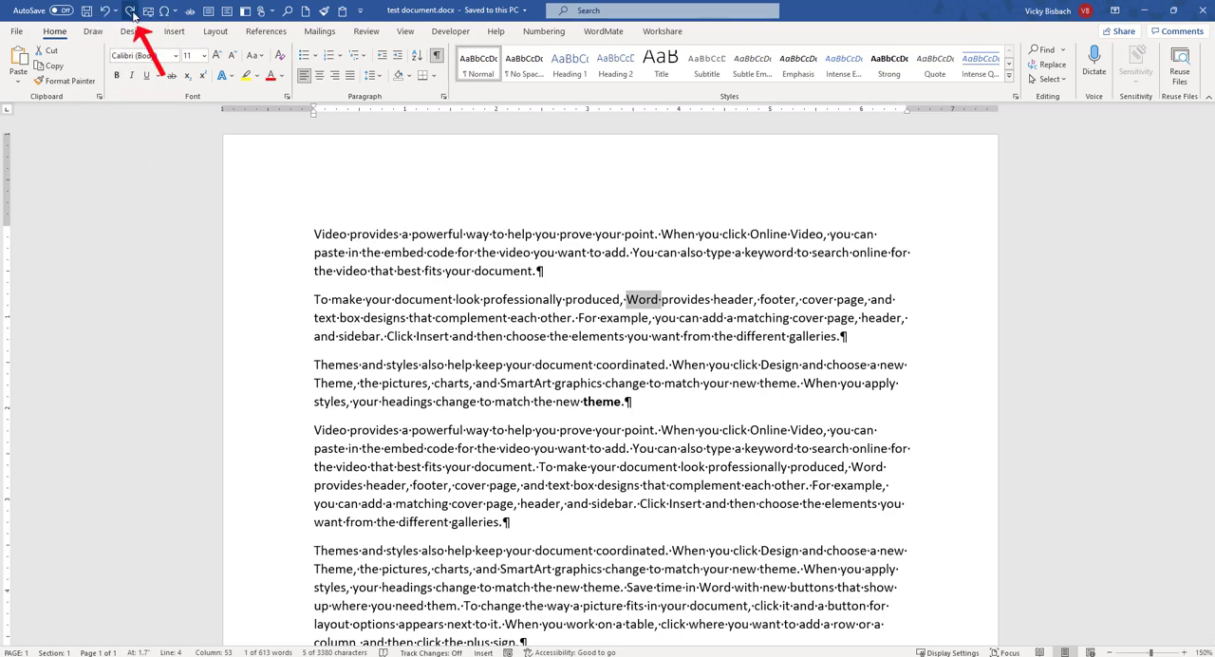
mouse_move(131, 14)
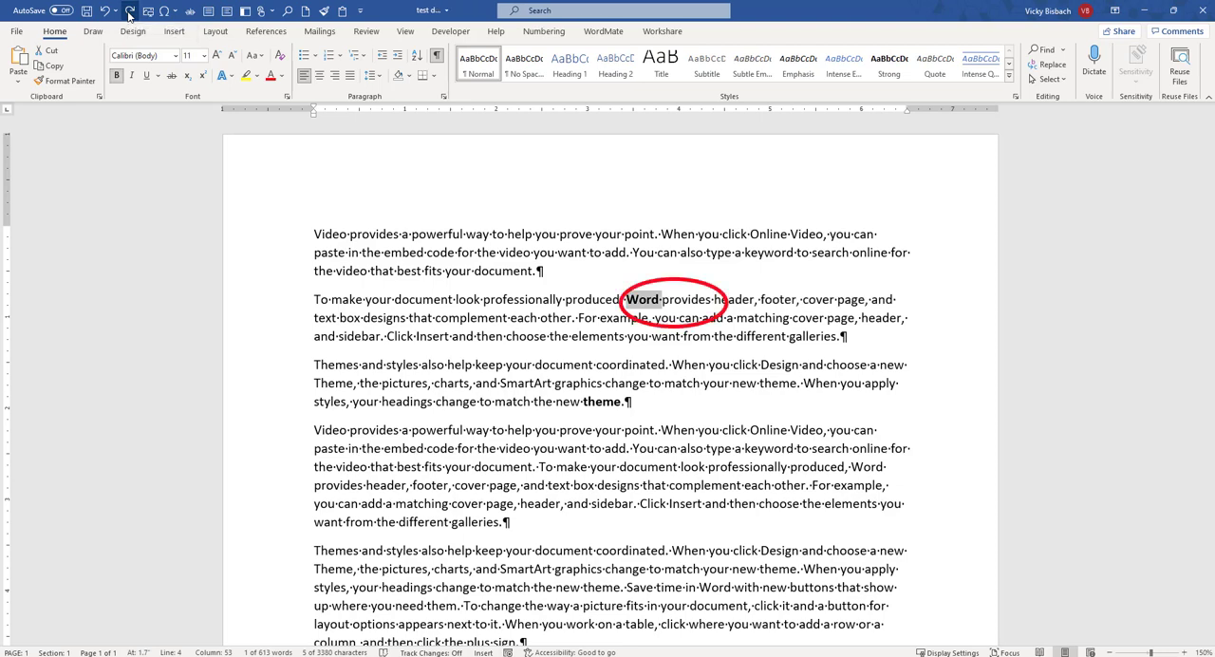
double_click(688, 299)
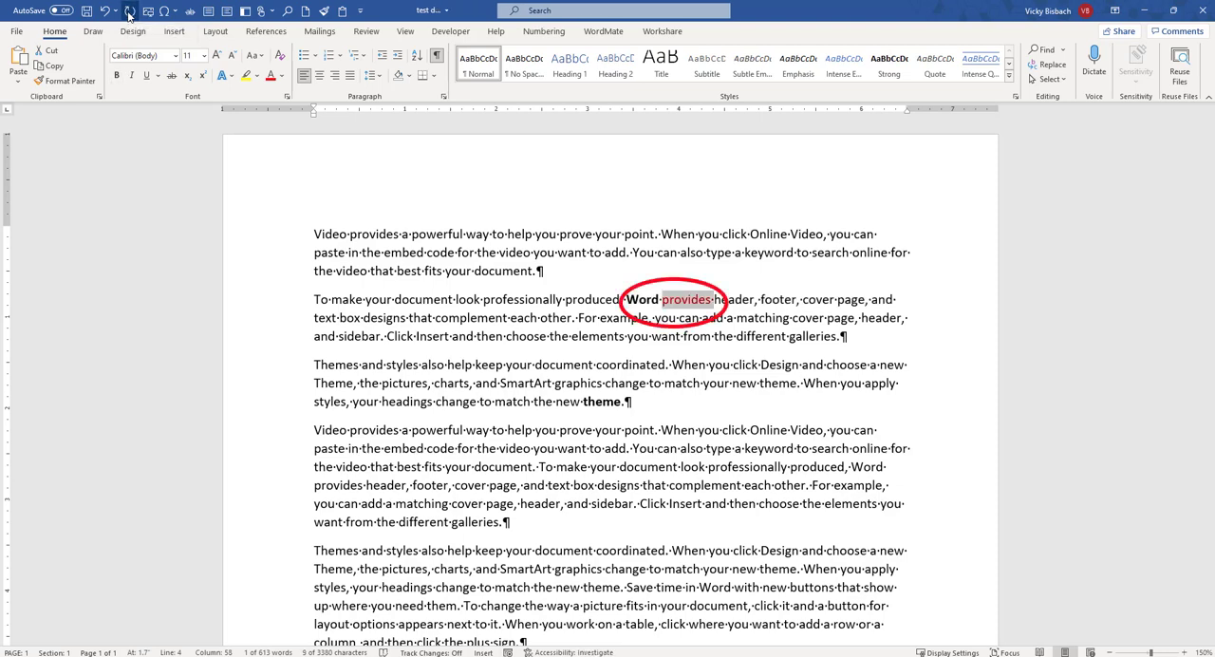
left_click(124, 11)
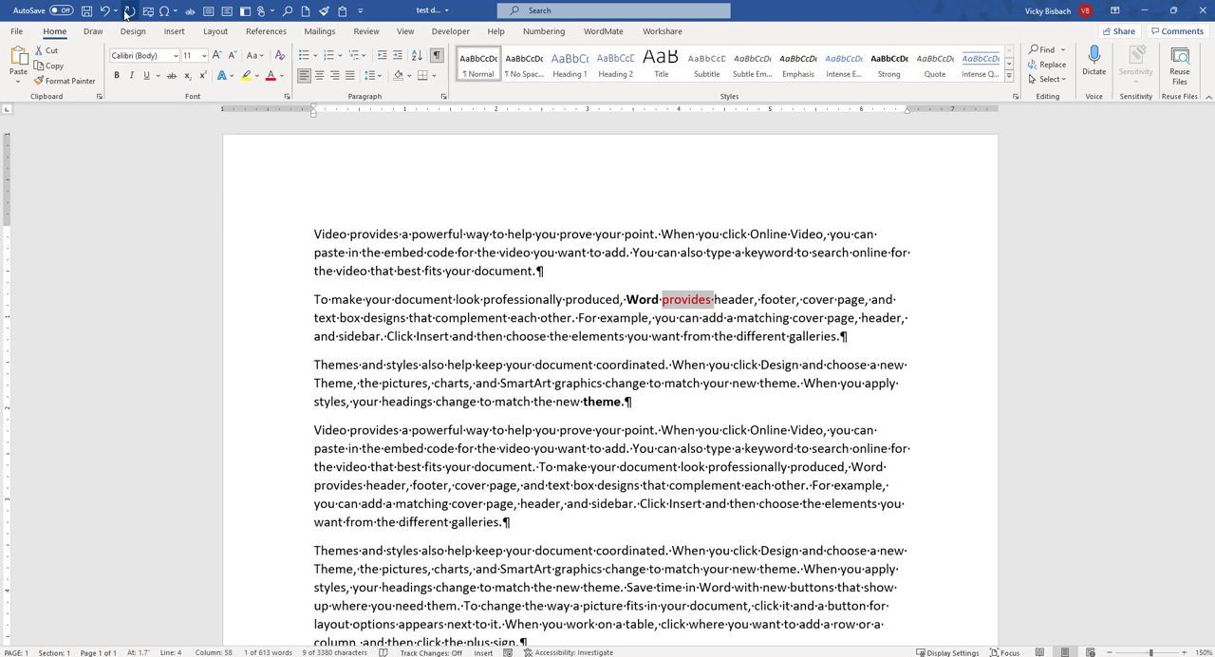
mouse_move(128, 11)
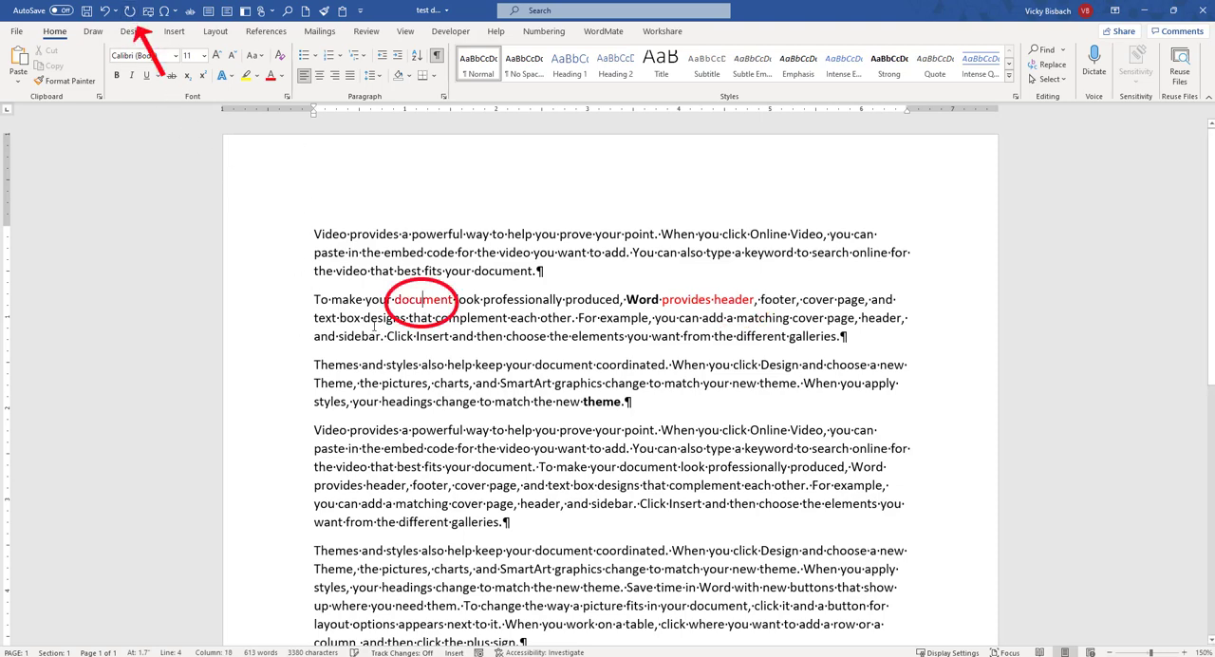
Type 'John Smith' on the empty last line, then place the cursor after 'theme.'.
left_click(670, 538)
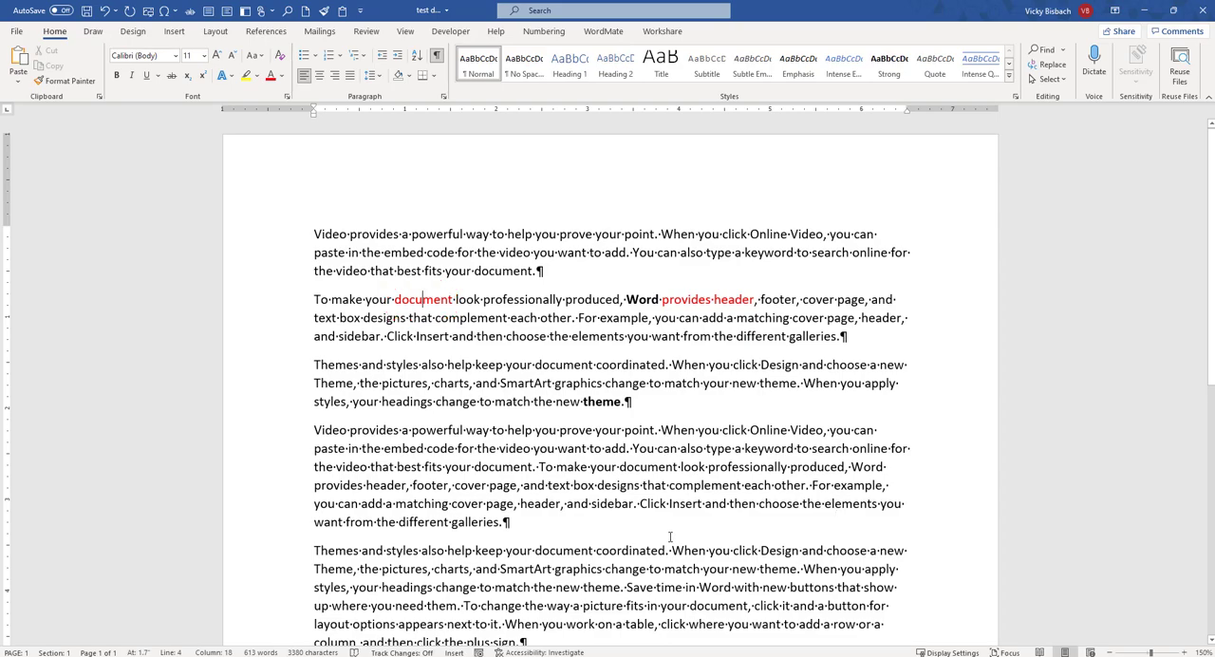
scroll("down", 3)
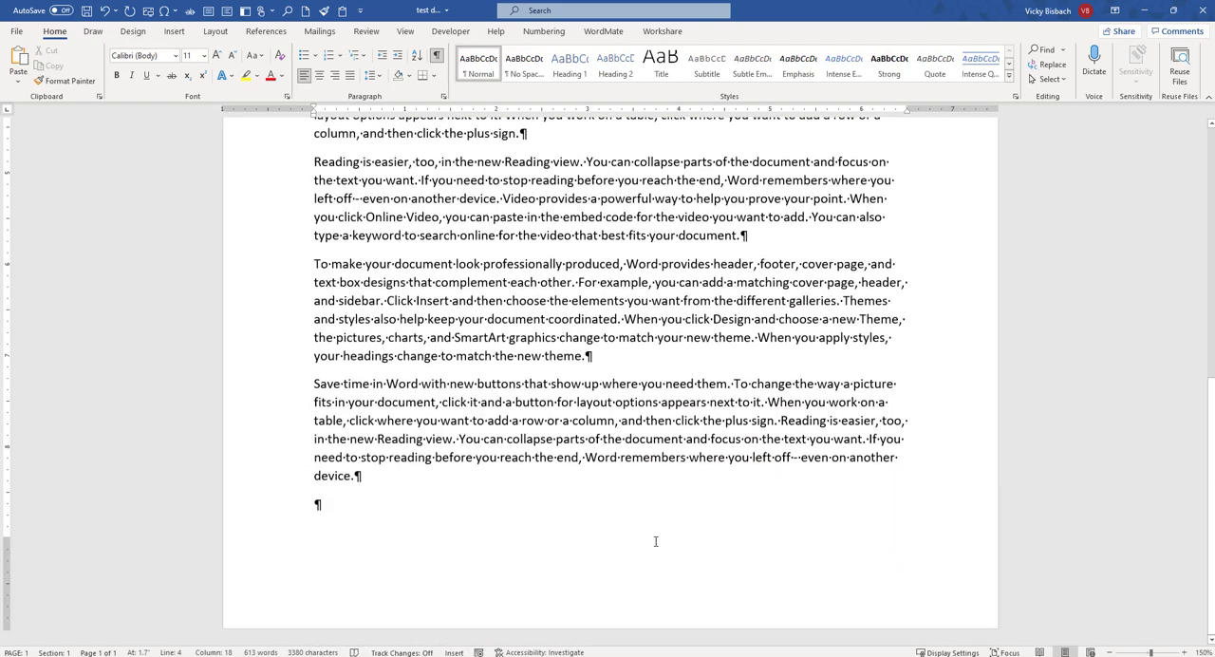
left_click(327, 505)
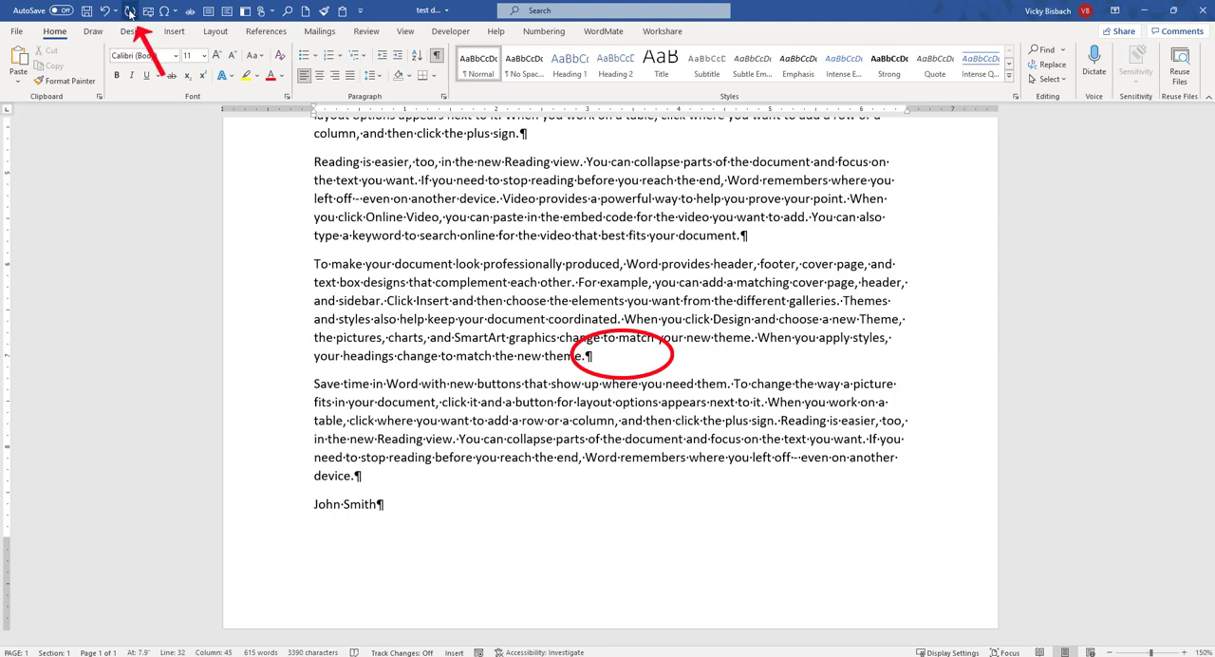
type("John Smith")
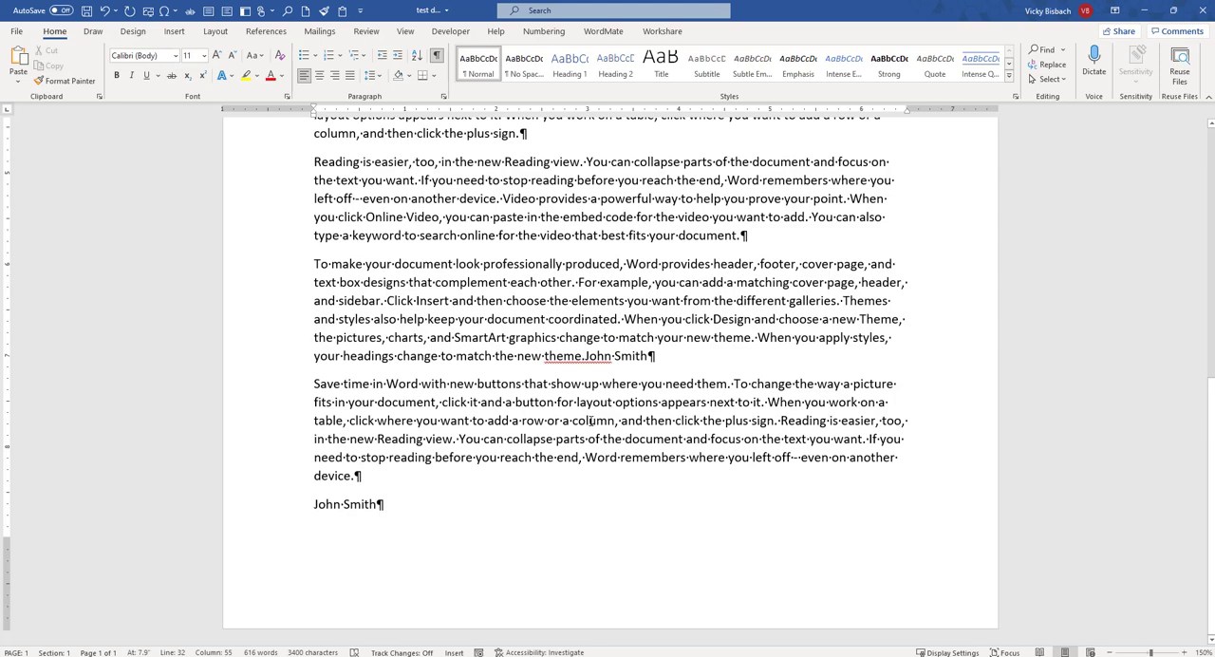
mouse_move(614, 489)
type(" .")
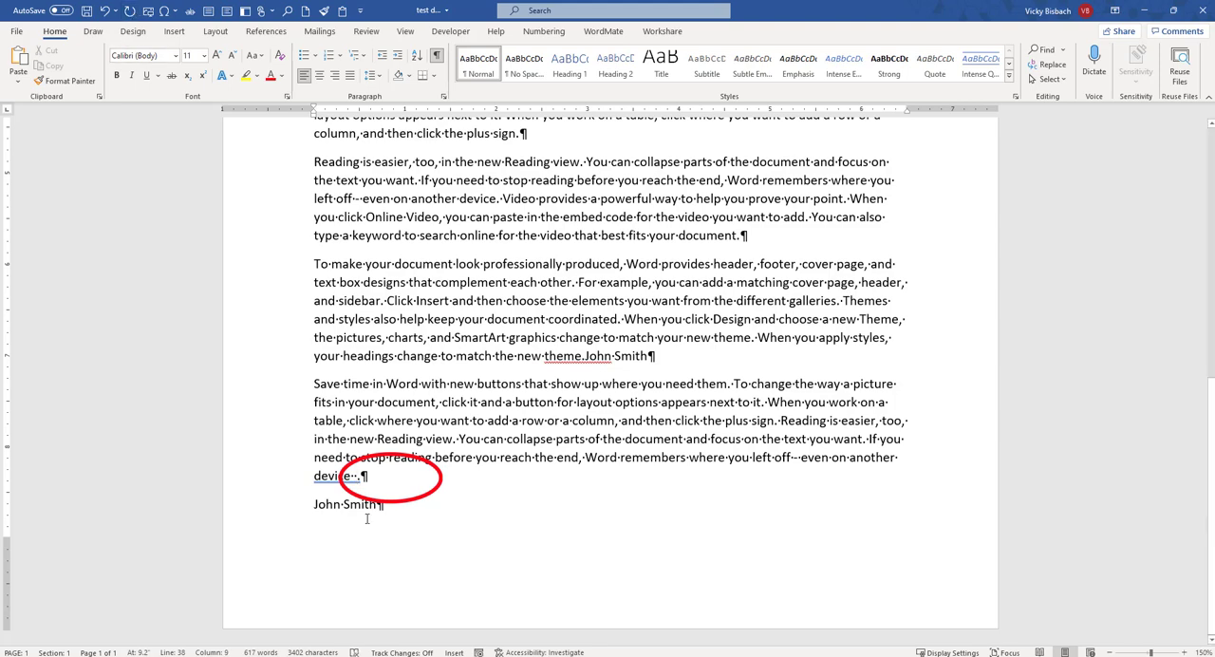
left_click(354, 476)
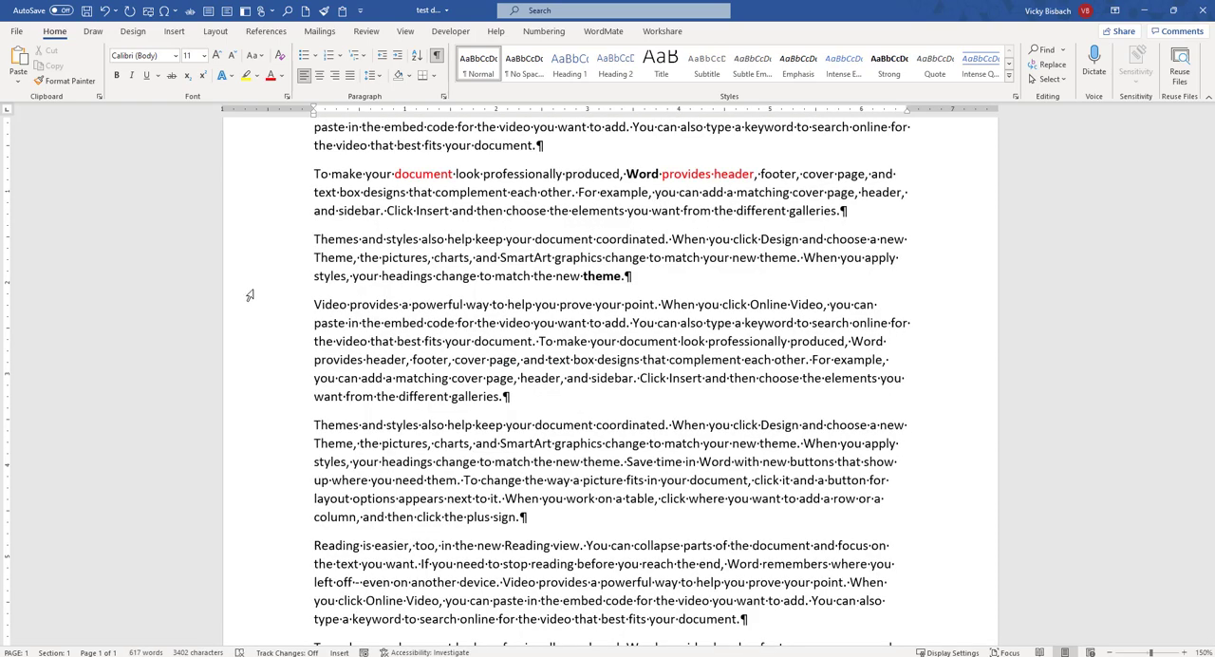
scroll("down", 3)
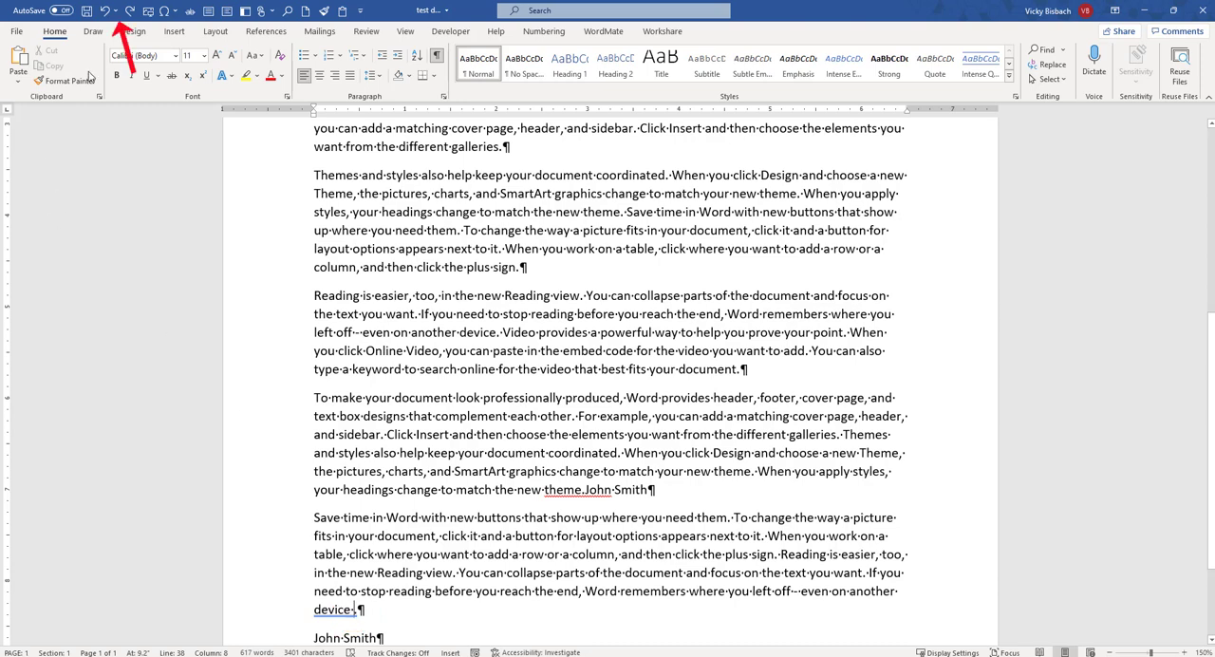
left_click(120, 9)
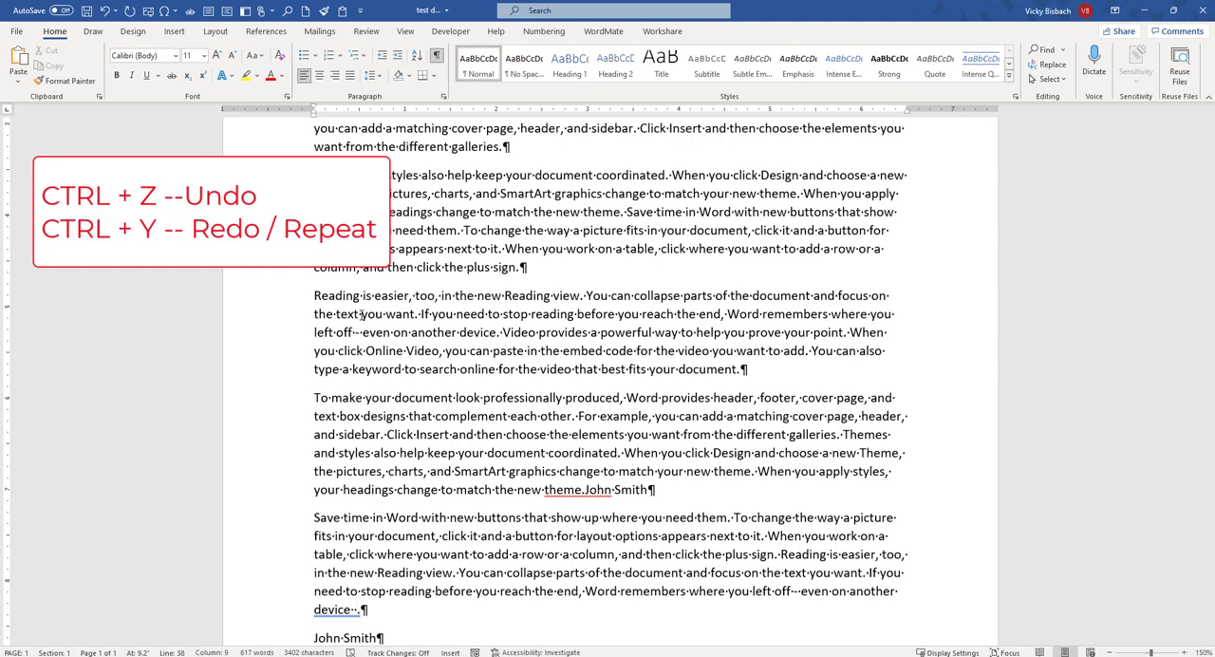
left_click(967, 383)
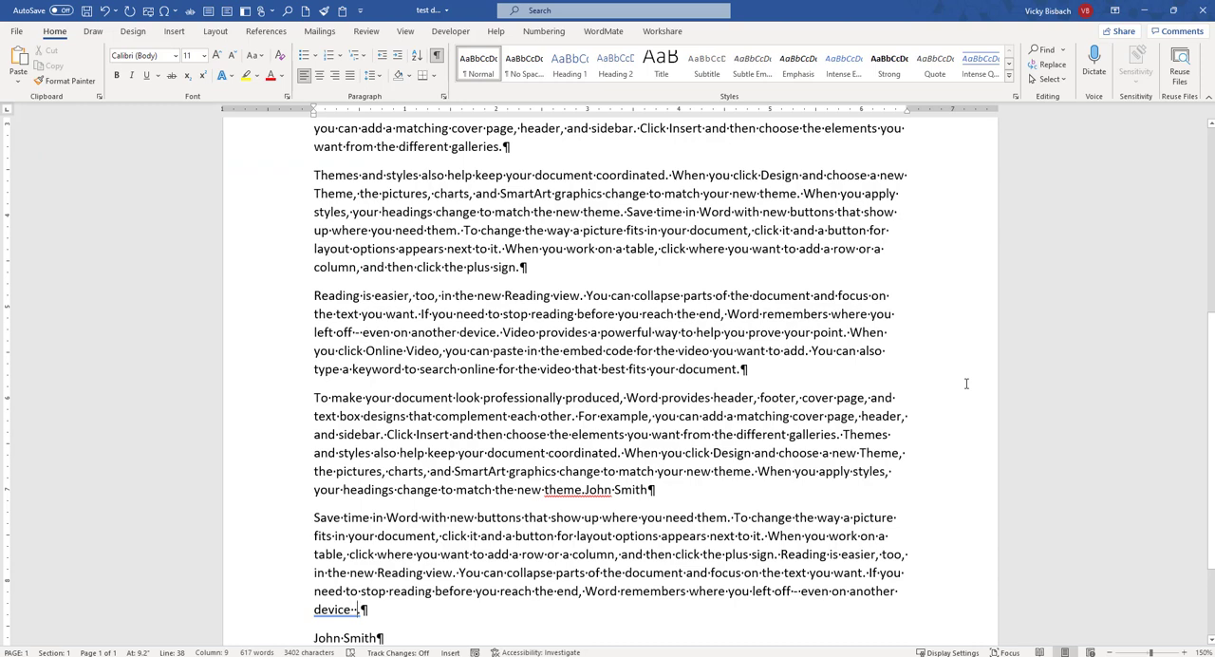